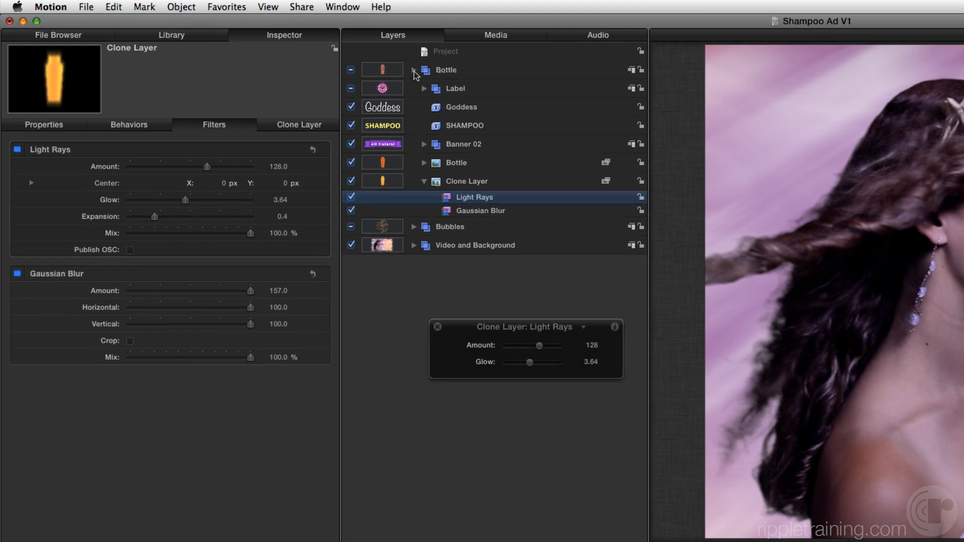
Switch the Library to the Lines content collection with the Bottle group collapsed.
click(171, 35)
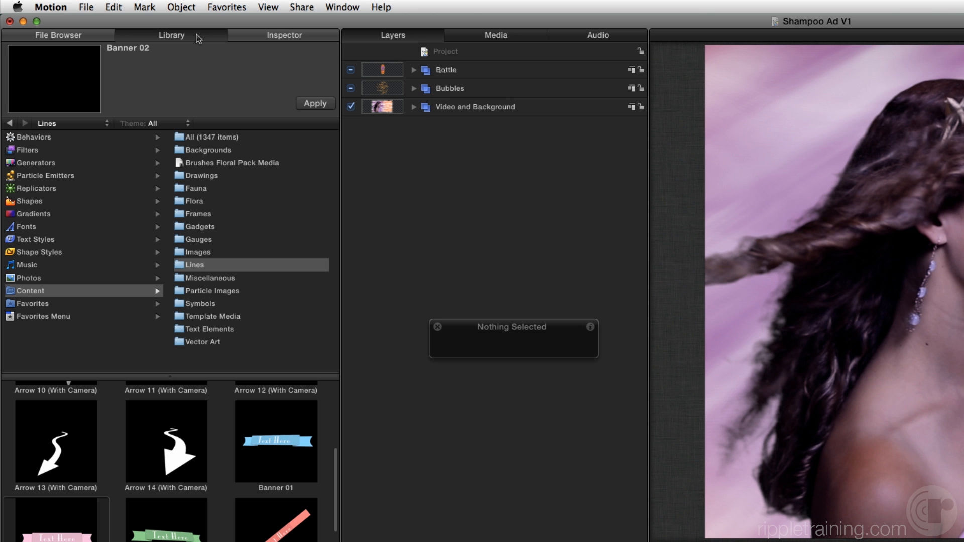
Preview the Curl 01, Curl 02 and Curl 04 line designs and scroll through more Curl presets.
click(30, 290)
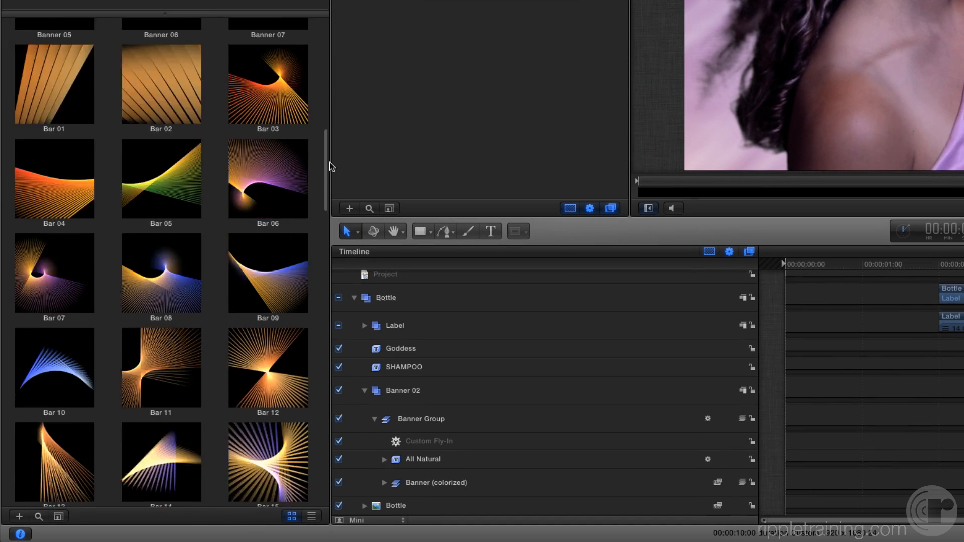
scroll(down, 3)
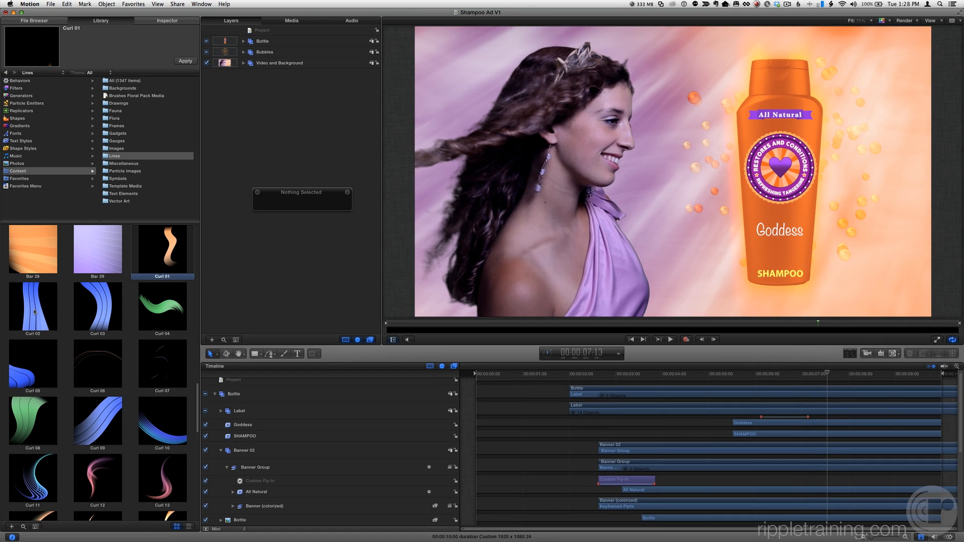
click(33, 307)
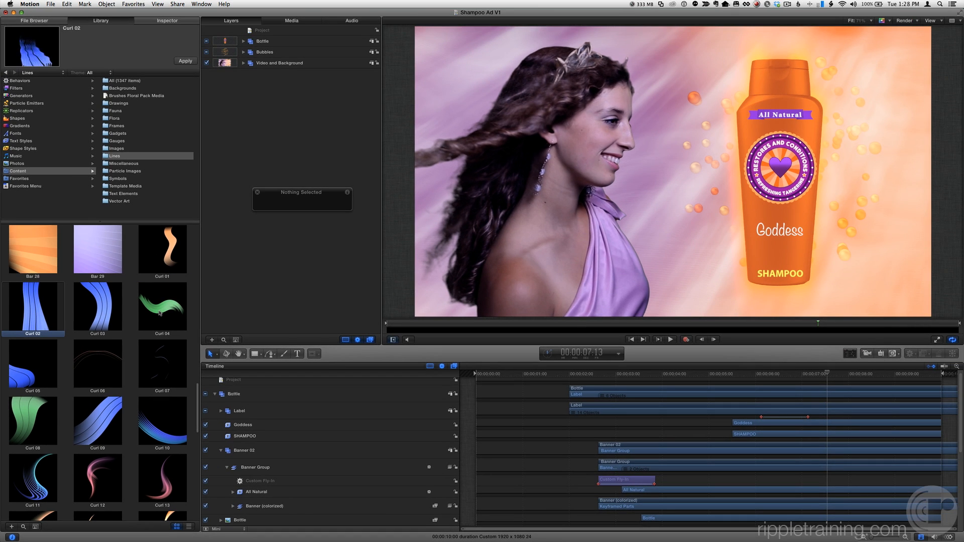
click(162, 308)
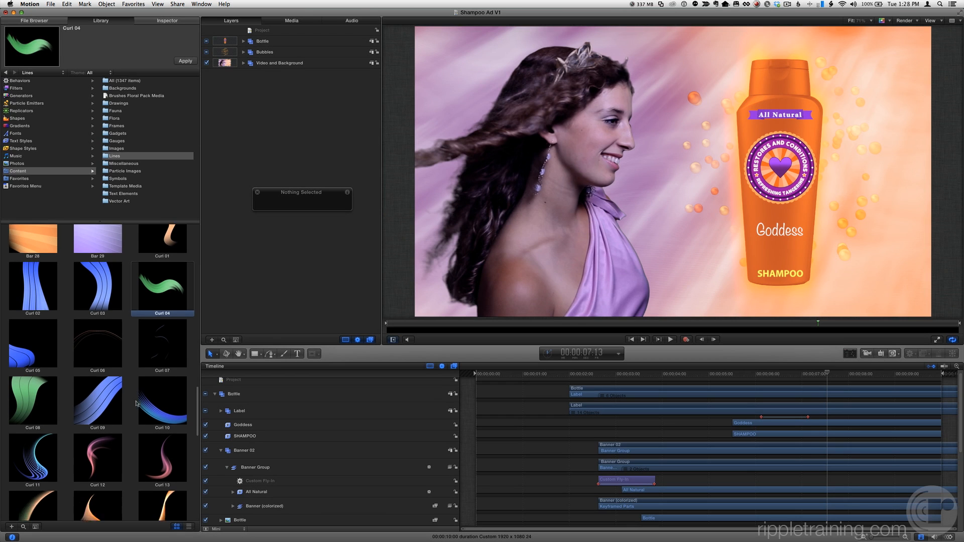
scroll(down, 3)
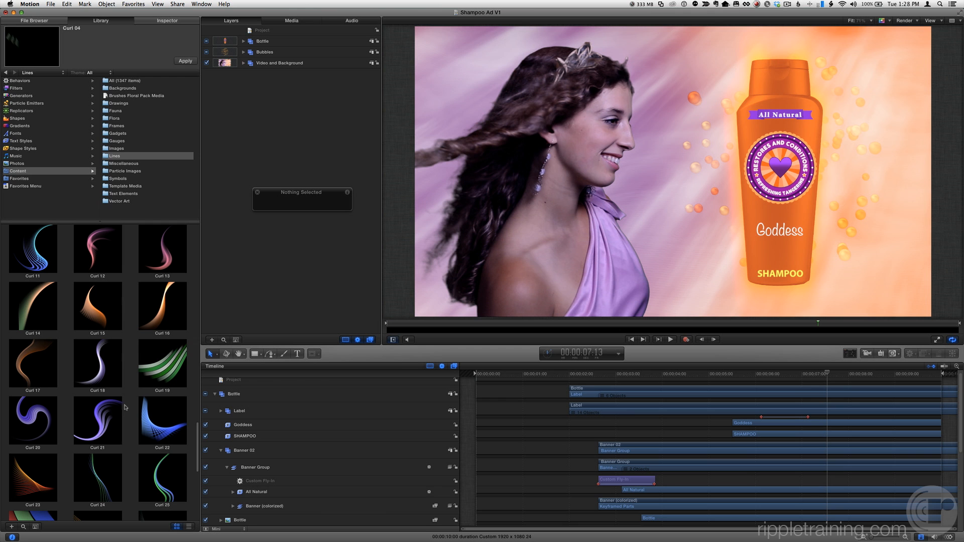
Add the purple Curl 21 line between the Bottle and Bubbles layers.
click(97, 420)
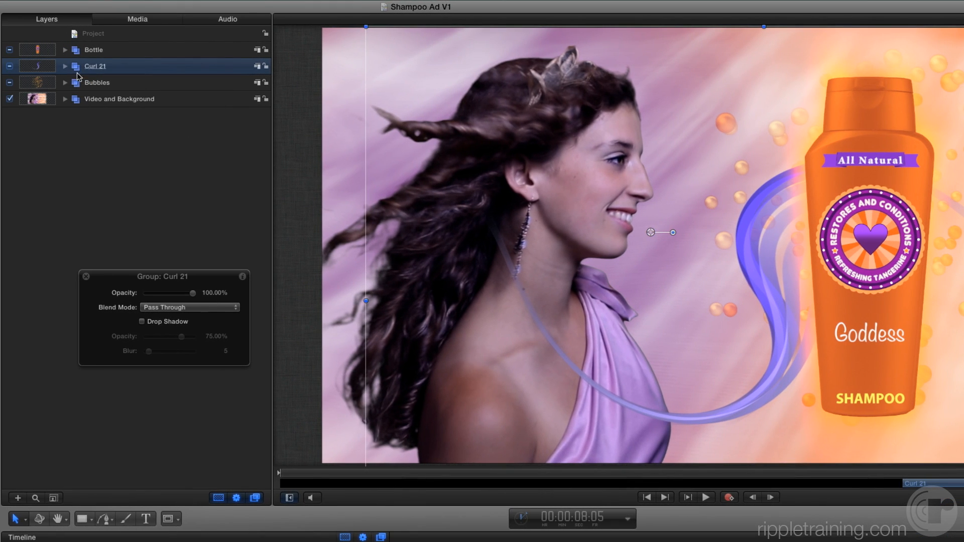
Expand Curl 21 and its Replicator to show Twirl, Sequence Replicator and Shape 3.
click(65, 66)
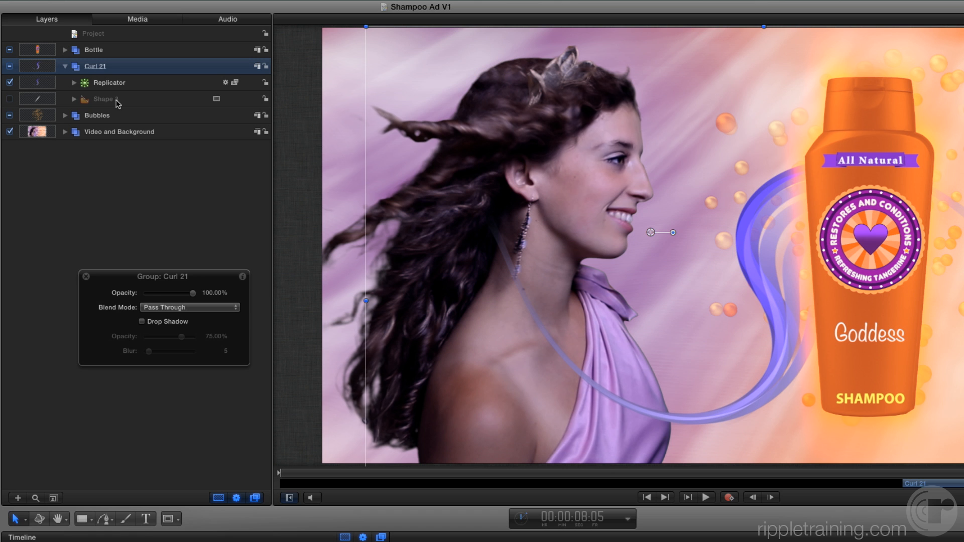
click(74, 82)
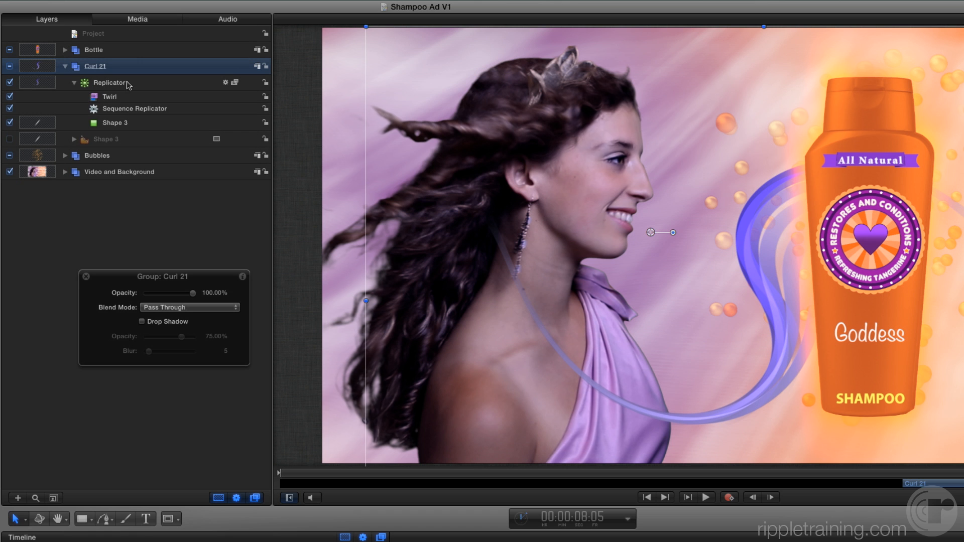